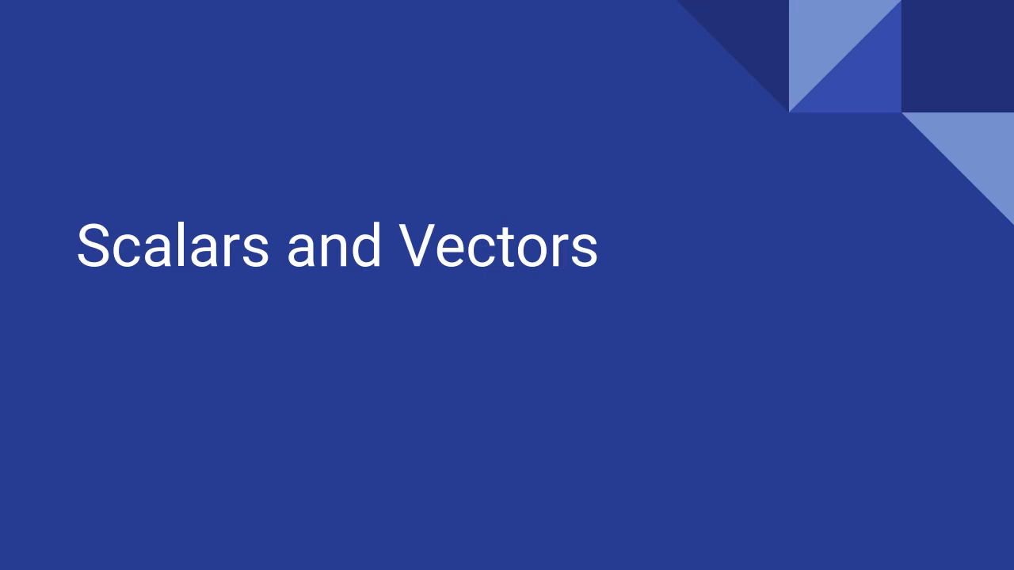
Step: Advance to the Scalar slide and underline 'magnitude' in its definition with the pen
{"action": "key", "text": "Right"}
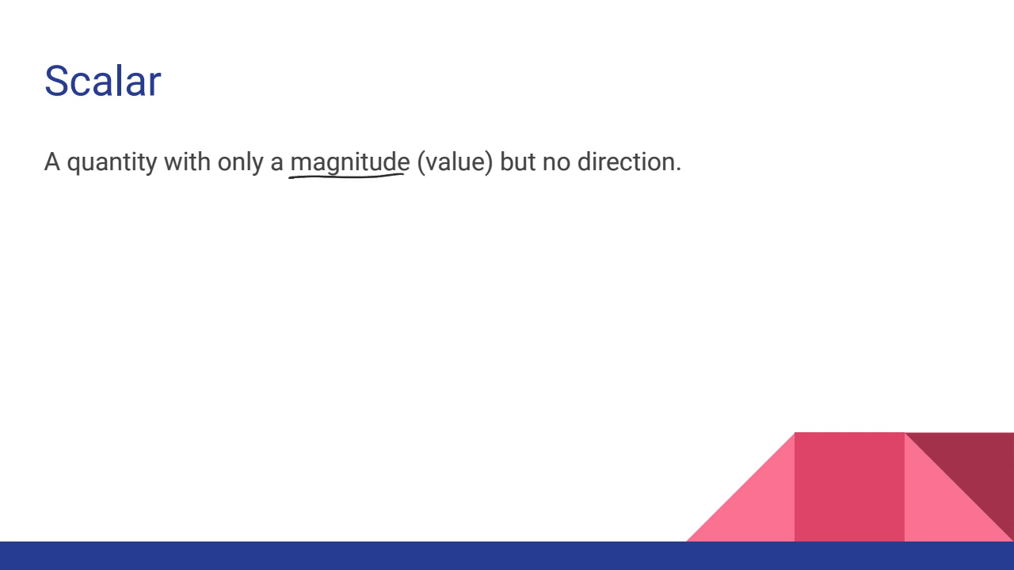
{"action": "left_click_drag", "start_coordinate": [430, 180], "coordinate": [487, 173]}
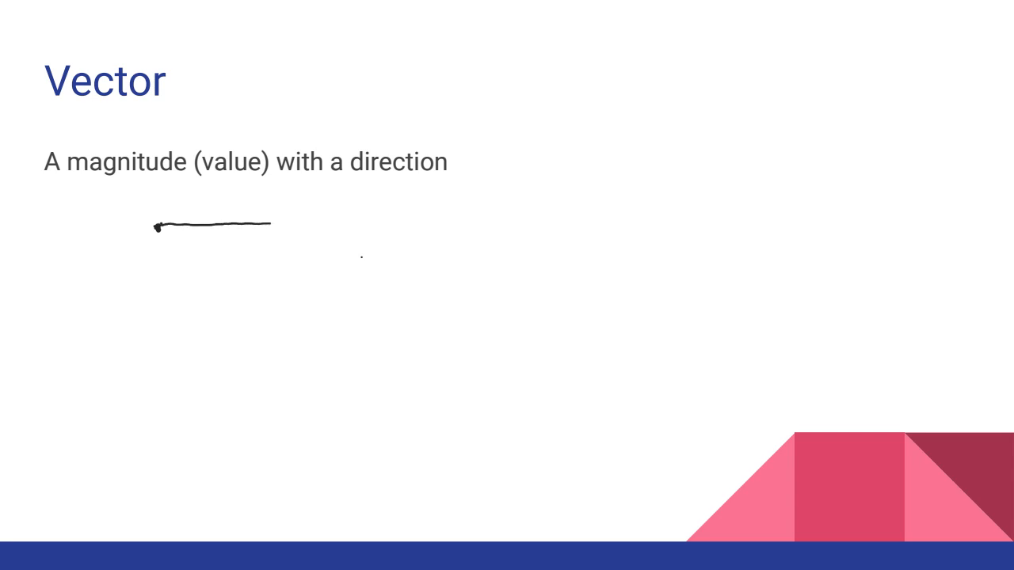
Step: Draw a line with an arrowhead on its right end beneath the Vector definition
{"action": "left_click_drag", "start_coordinate": [273, 210], "coordinate": [269, 233]}
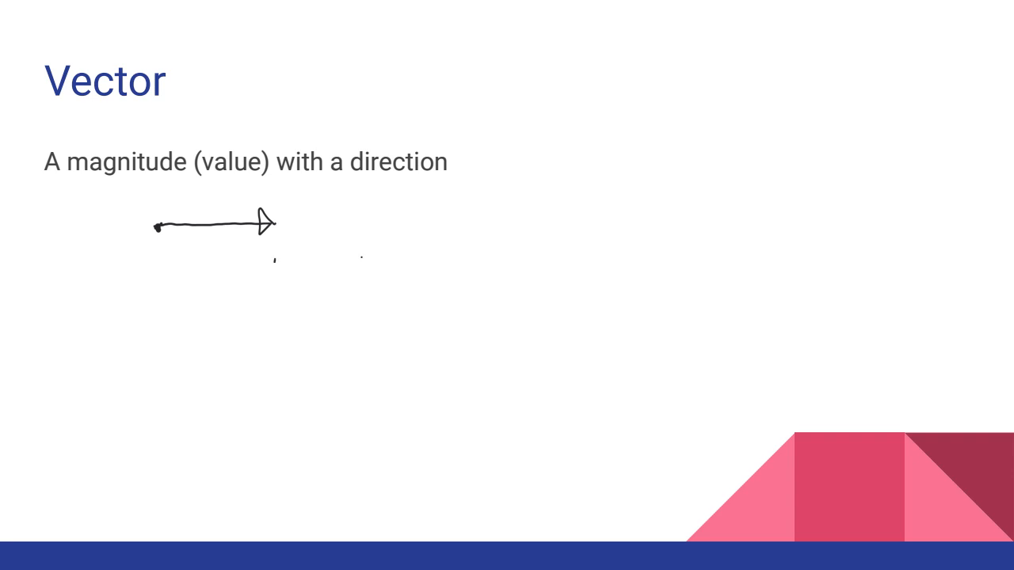
{"action": "left_click_drag", "start_coordinate": [207, 262], "coordinate": [277, 259]}
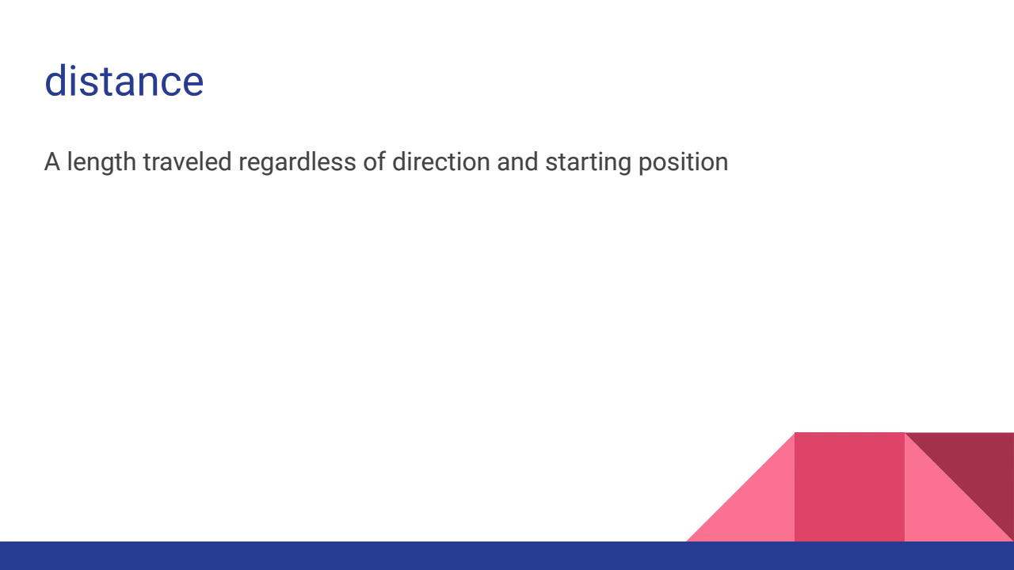
Step: Draw a line with end marks under the distance definition and handwrite its length above
{"action": "left_click_drag", "start_coordinate": [149, 210], "coordinate": [478, 211]}
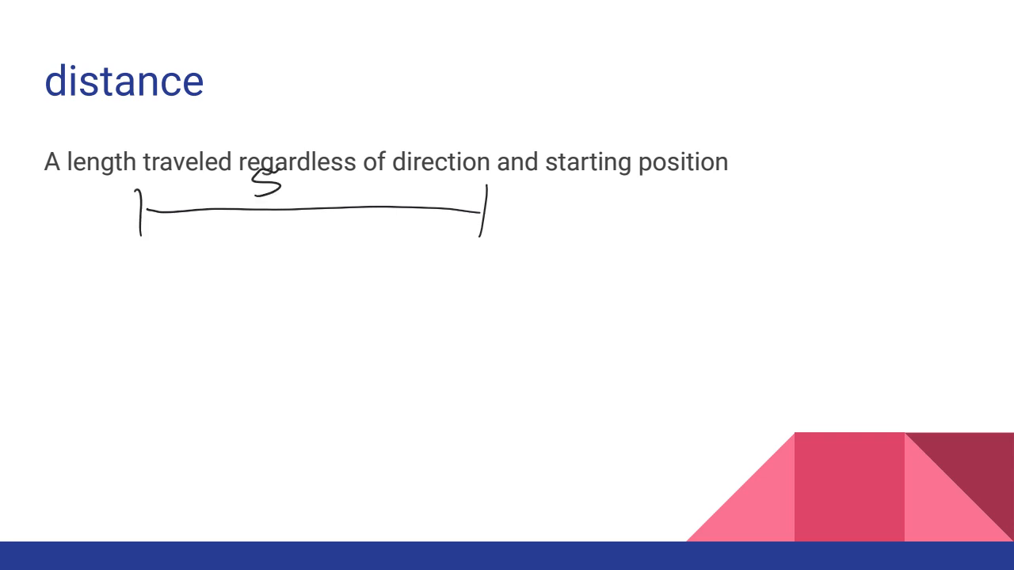
{"action": "left_click_drag", "start_coordinate": [294, 174], "coordinate": [313, 194]}
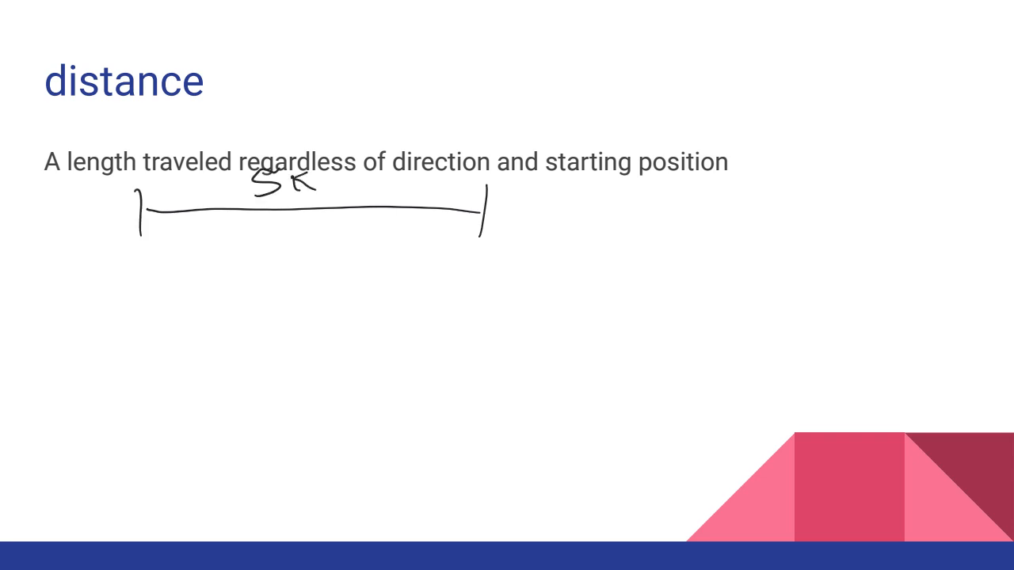
{"action": "left_click_drag", "start_coordinate": [141, 309], "coordinate": [258, 261]}
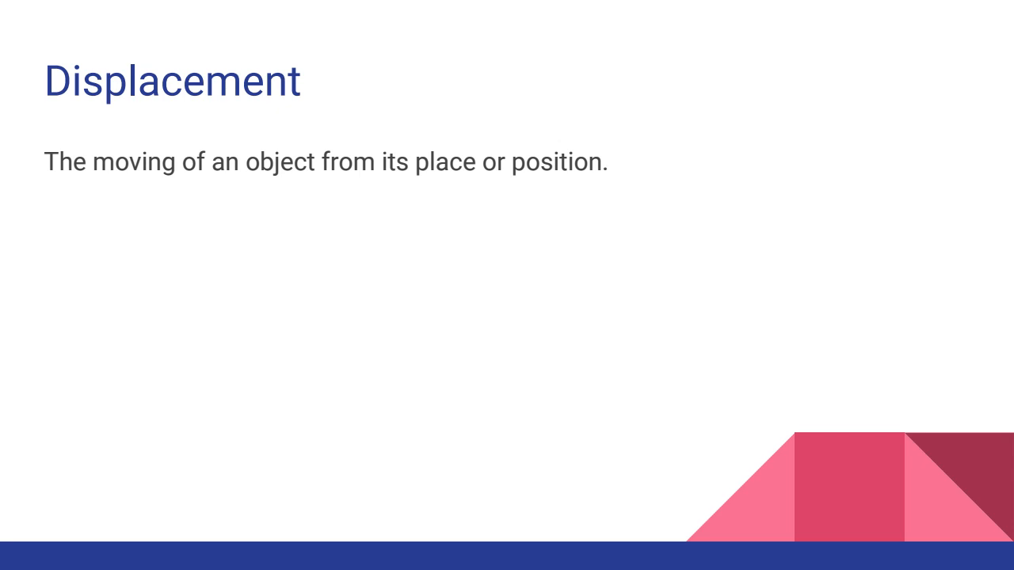
Step: Mark a start point, draw a straight line and a looping path, and label them 5K
{"action": "left_click", "coordinate": [131, 214]}
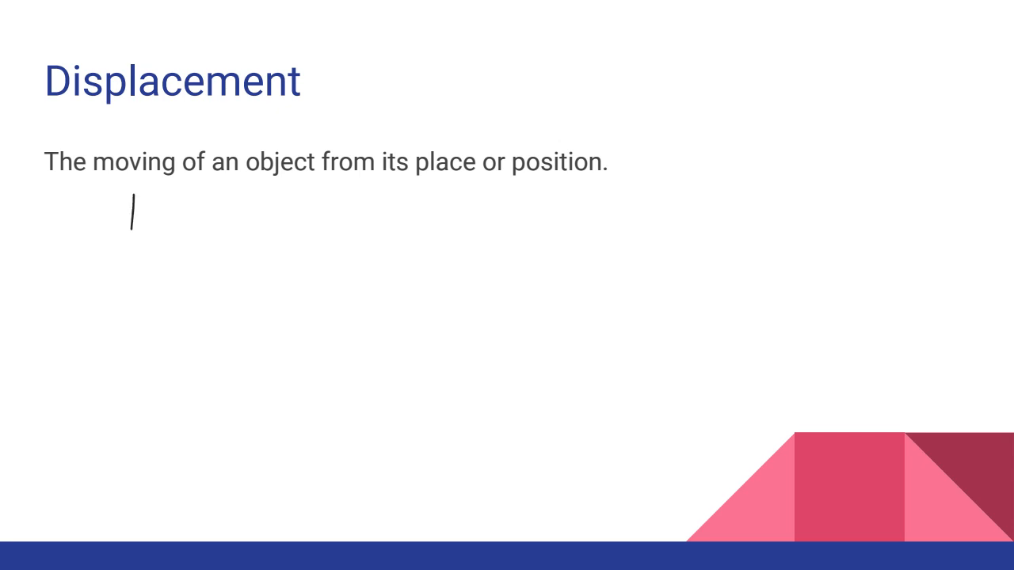
{"action": "left_click_drag", "start_coordinate": [134, 210], "coordinate": [400, 208]}
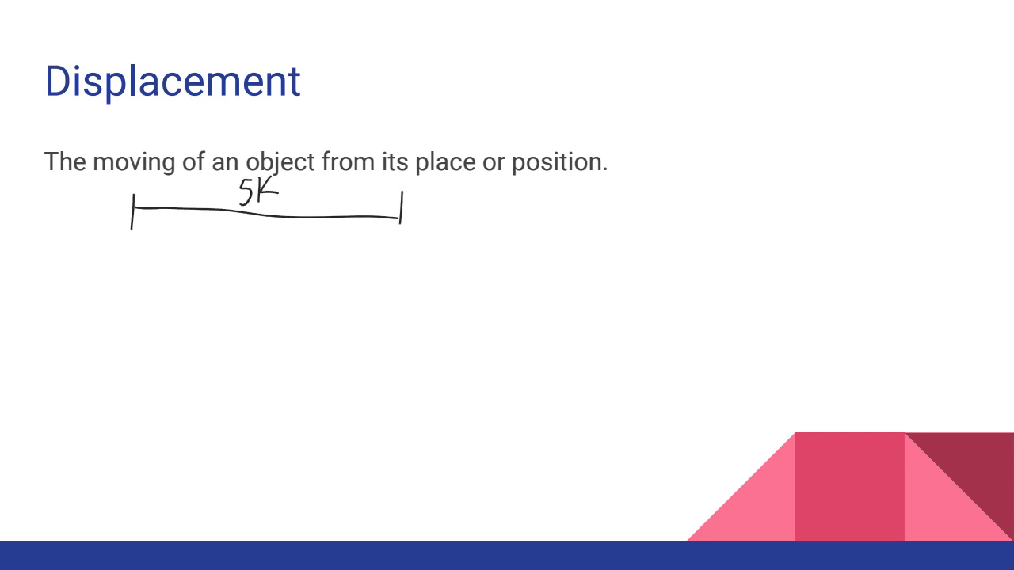
{"action": "left_click_drag", "start_coordinate": [132, 264], "coordinate": [132, 293]}
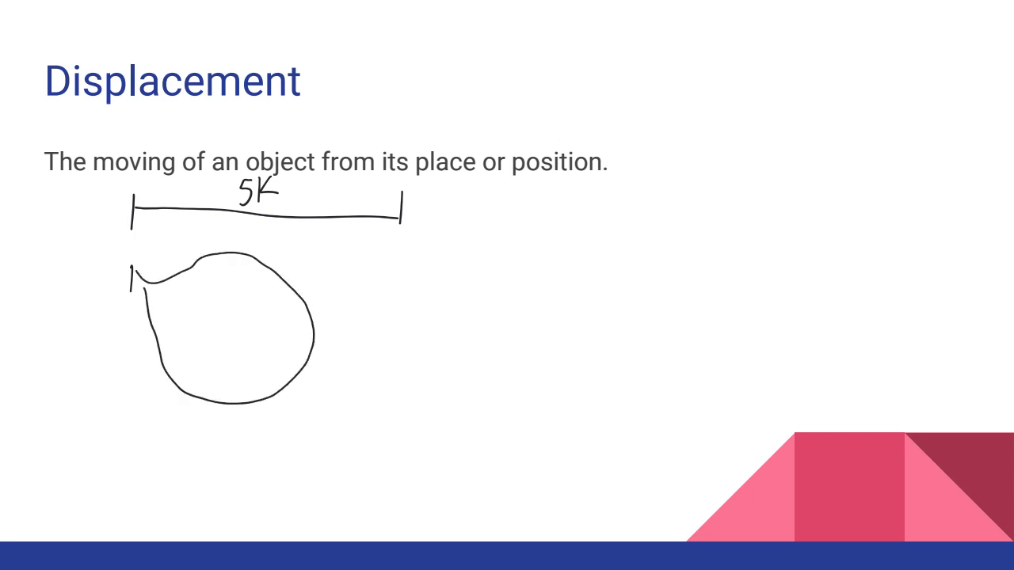
{"action": "left_click_drag", "start_coordinate": [325, 285], "coordinate": [334, 287]}
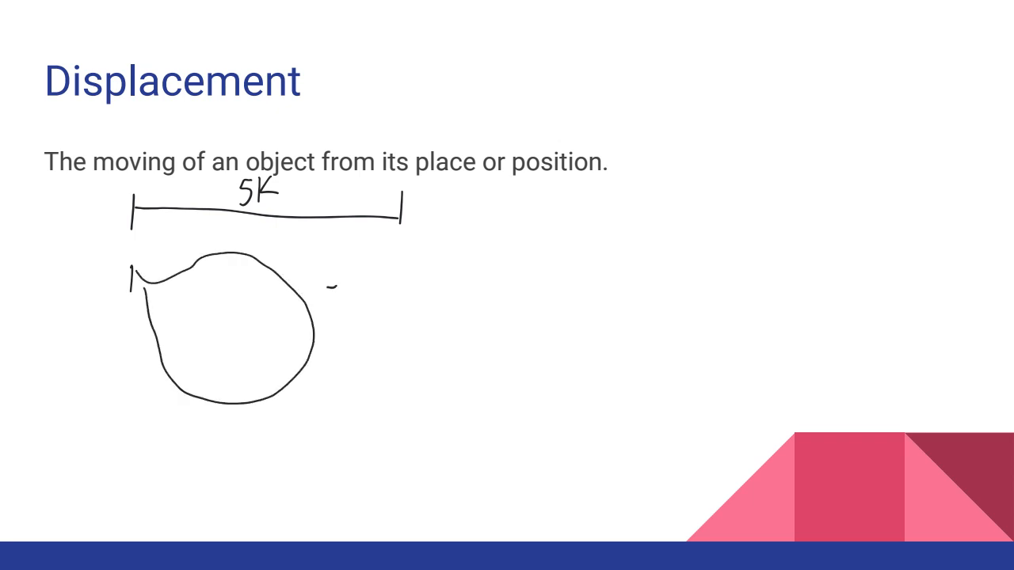
{"action": "type", "text": "5K"}
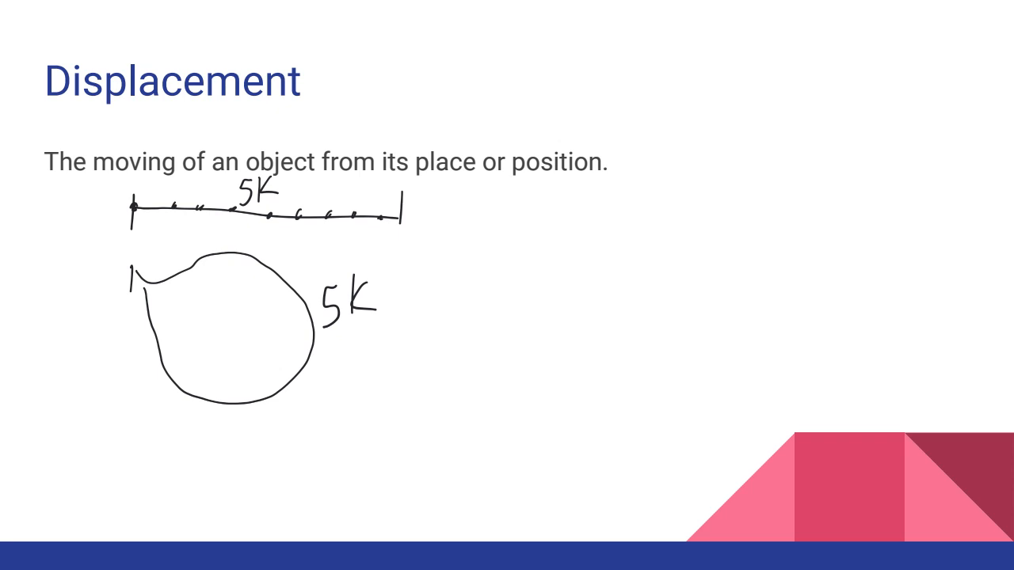
Step: Circle the start point in red and draw red arrows along the straight 5K line
{"action": "left_click_drag", "start_coordinate": [126, 198], "coordinate": [142, 214]}
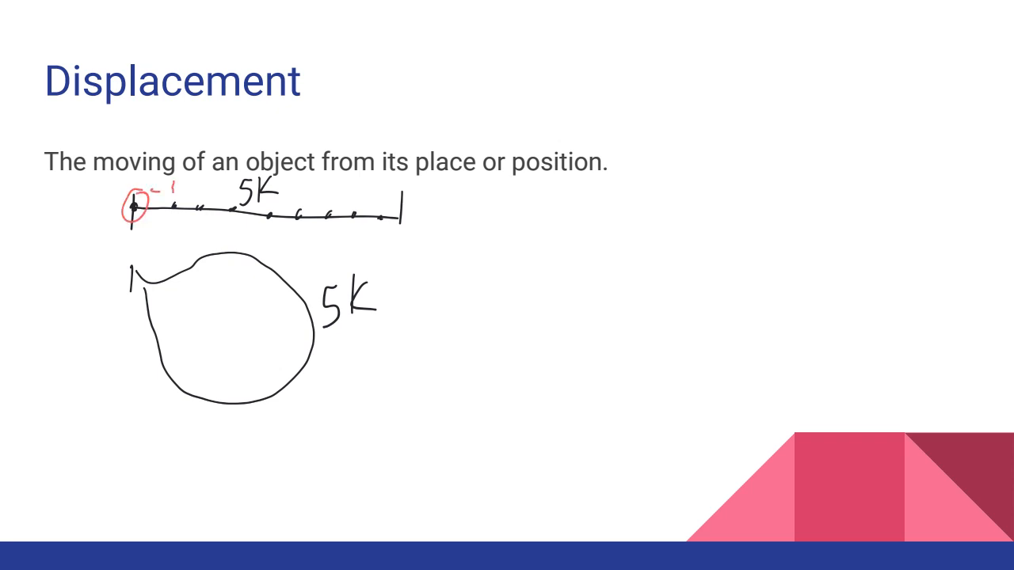
{"action": "left_click_drag", "start_coordinate": [147, 190], "coordinate": [183, 188]}
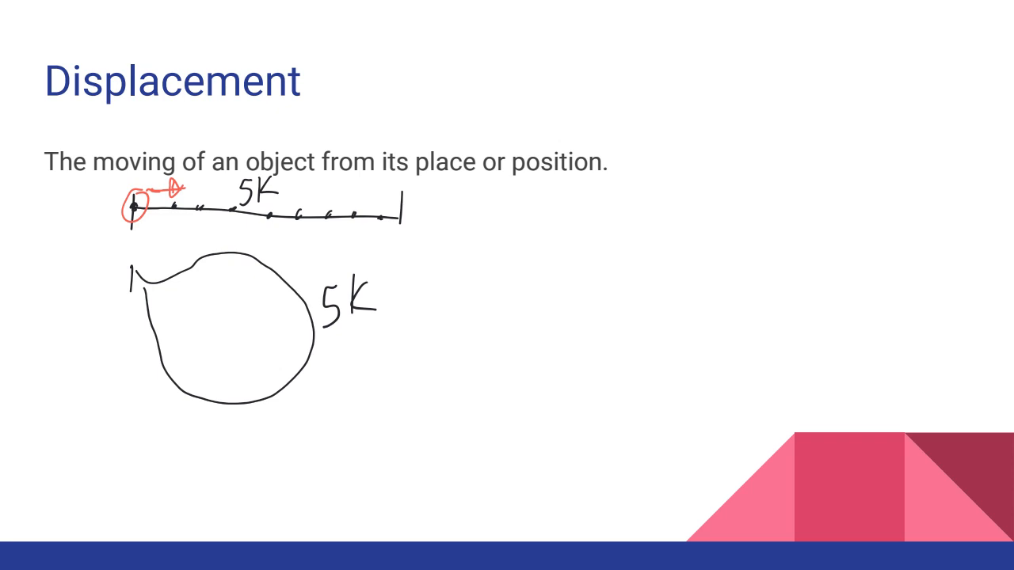
{"action": "left_click_drag", "start_coordinate": [143, 213], "coordinate": [198, 210]}
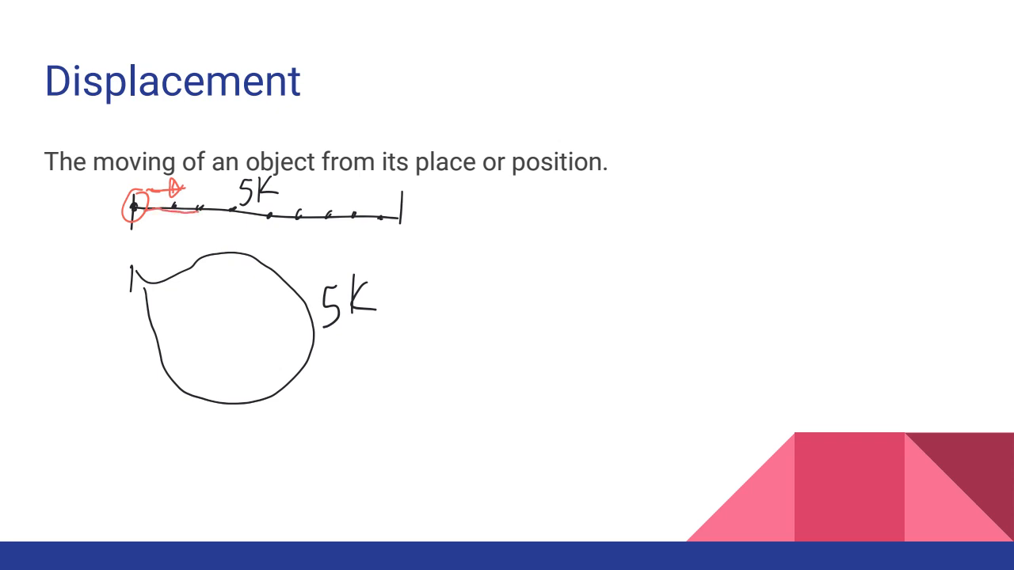
{"action": "left_click_drag", "start_coordinate": [139, 220], "coordinate": [202, 216]}
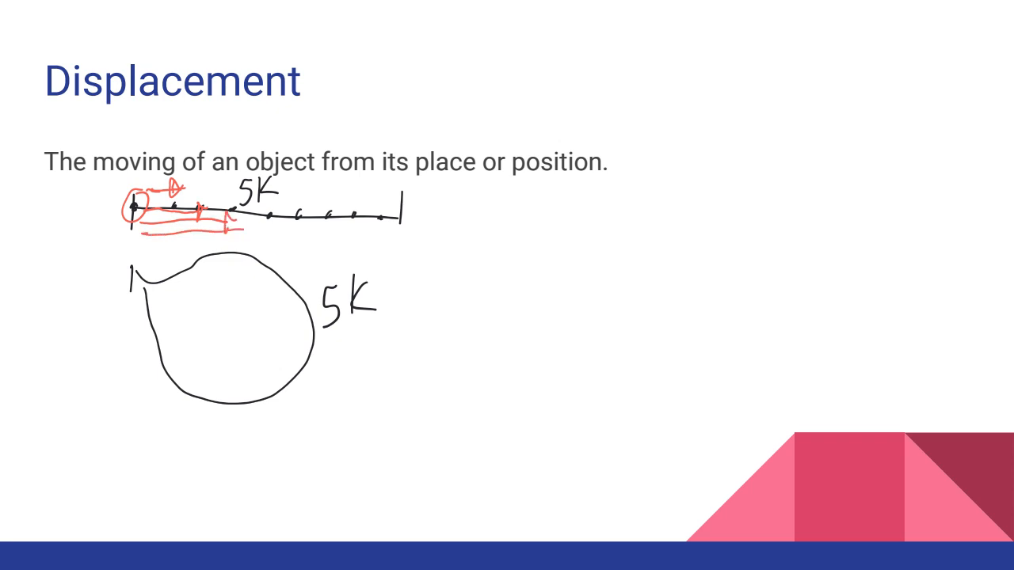
{"action": "left_click_drag", "start_coordinate": [230, 229], "coordinate": [265, 230]}
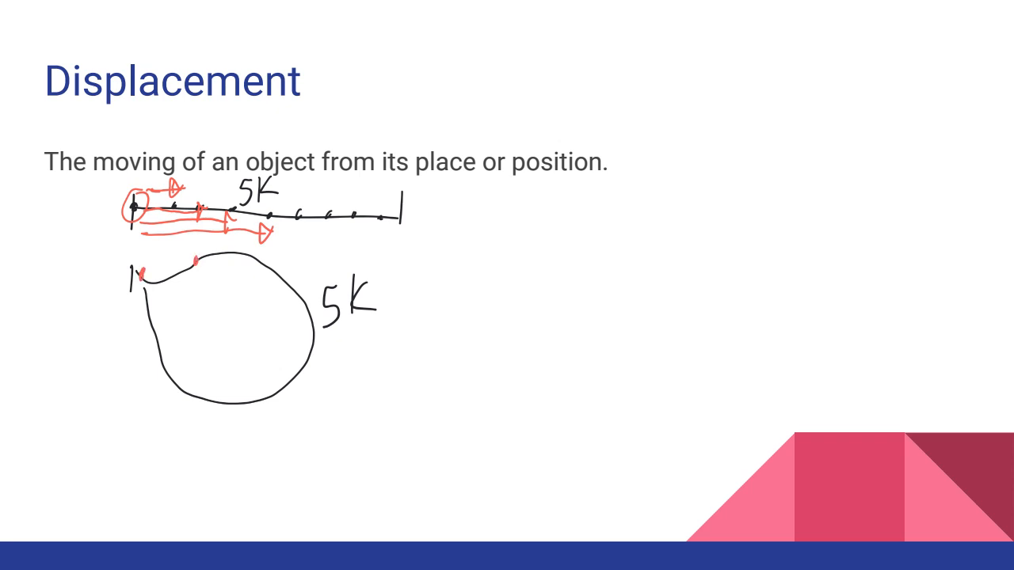
Step: Draw red arrows from the start to points around the loop, then sketch a second circle
{"action": "left_click_drag", "start_coordinate": [142, 277], "coordinate": [194, 262]}
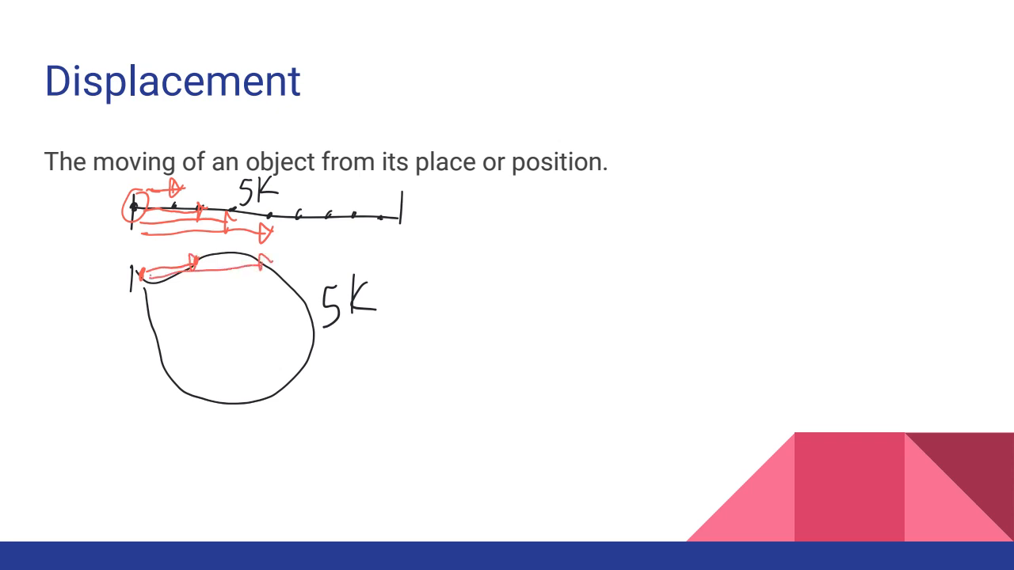
{"action": "left_click_drag", "start_coordinate": [146, 278], "coordinate": [297, 305]}
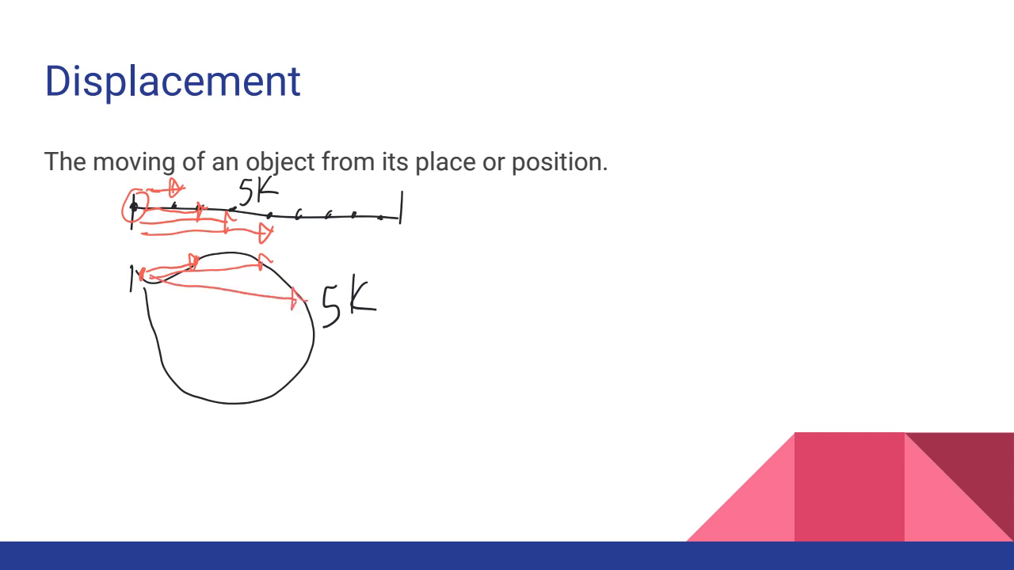
{"action": "left_click_drag", "start_coordinate": [146, 275], "coordinate": [300, 336]}
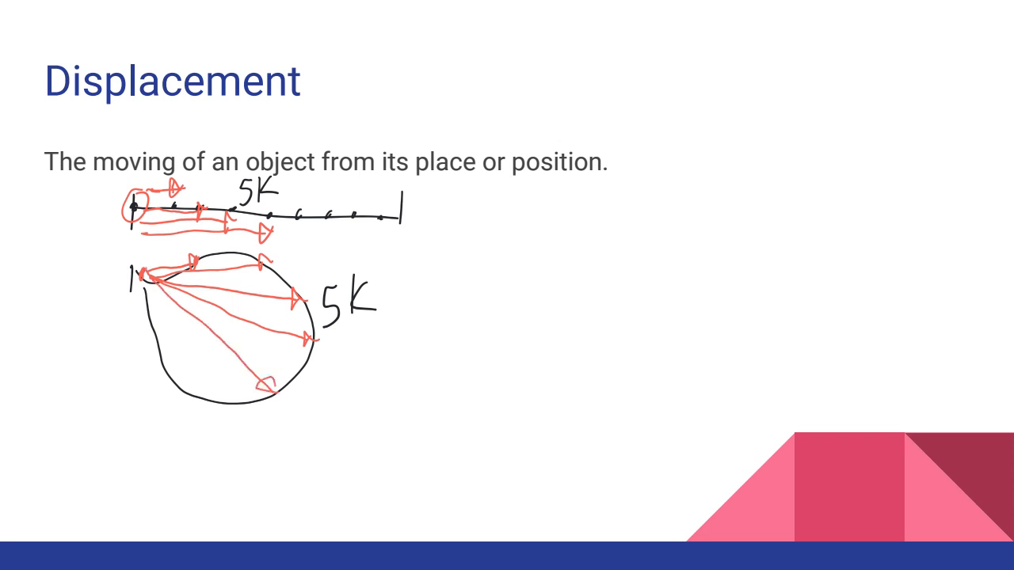
{"action": "left_click_drag", "start_coordinate": [145, 273], "coordinate": [202, 388]}
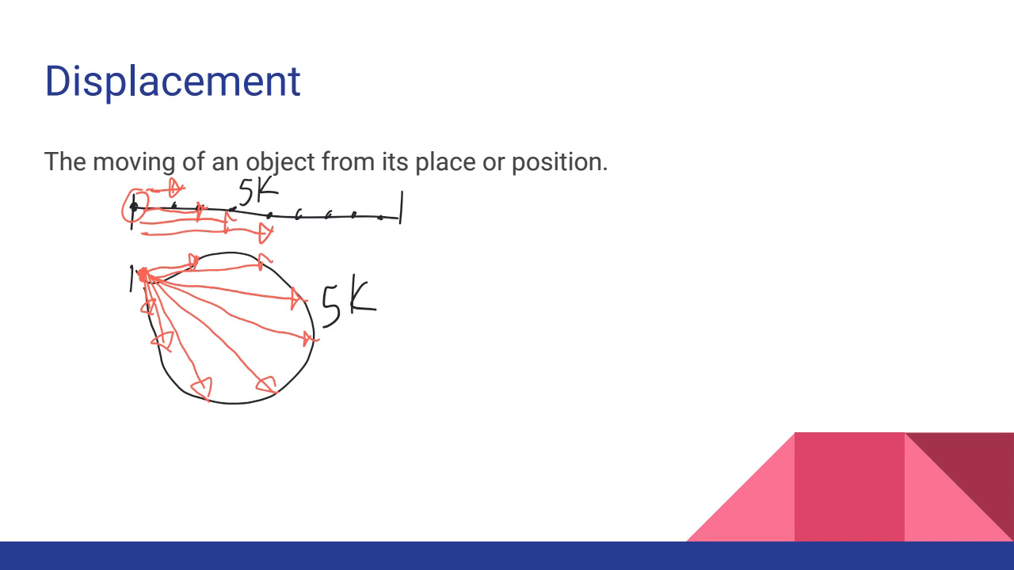
{"action": "left_click_drag", "start_coordinate": [697, 198], "coordinate": [705, 230]}
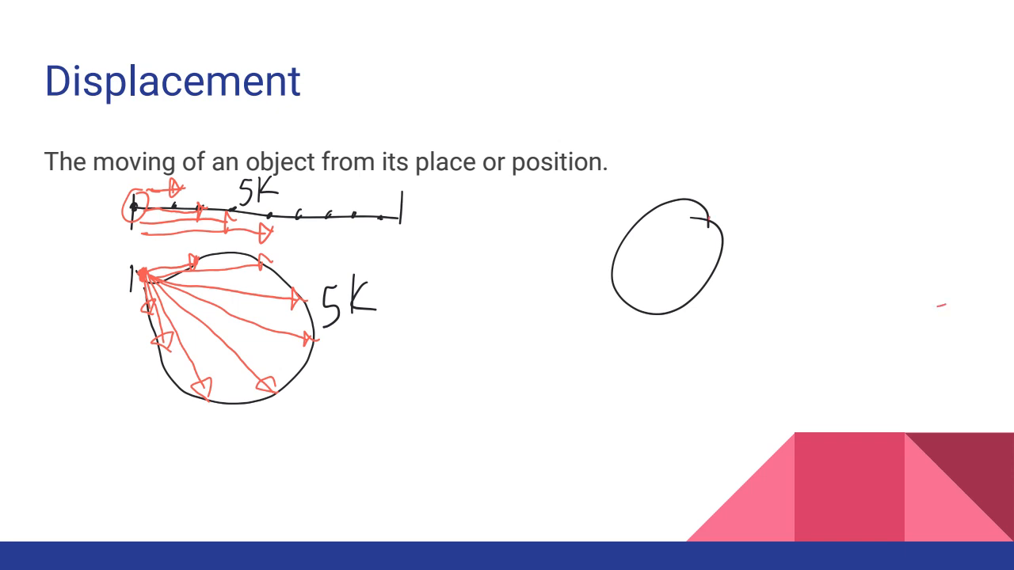
Step: Dot the second circle's start point in red and label it 'd = 0 m = 0 km'
{"action": "left_click", "coordinate": [705, 220]}
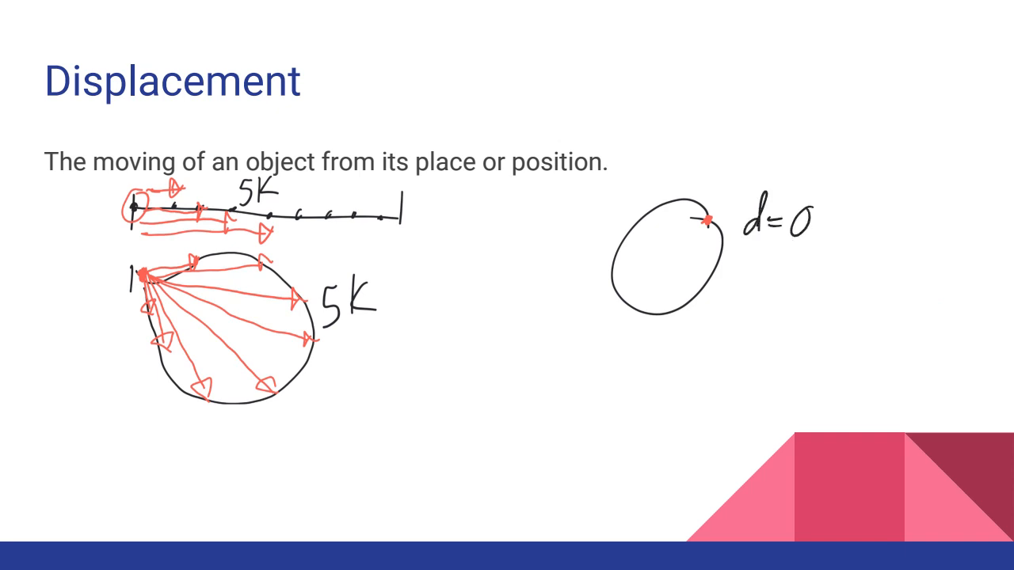
{"action": "type", "text": "m"}
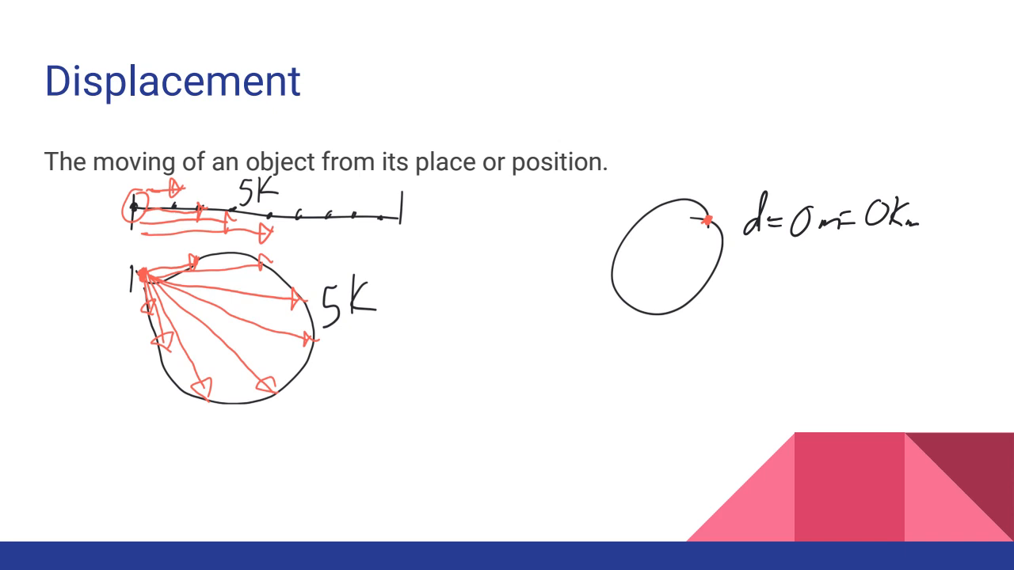
{"action": "left_click_drag", "start_coordinate": [198, 262], "coordinate": [204, 316]}
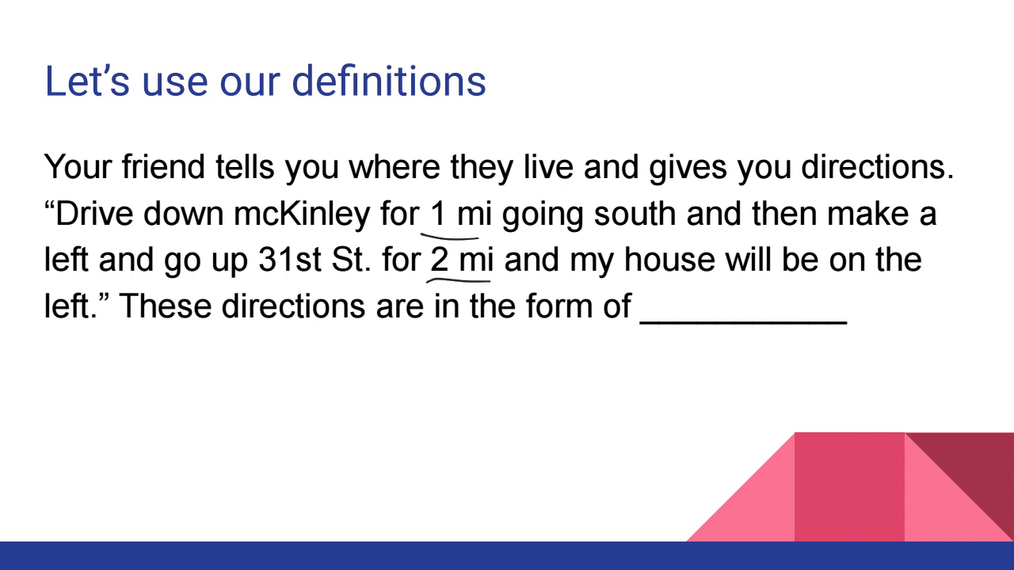
Step: Handwrite 'vectors' in the directions slide blank and advance to the velocity slide
{"action": "type", "text": "ve"}
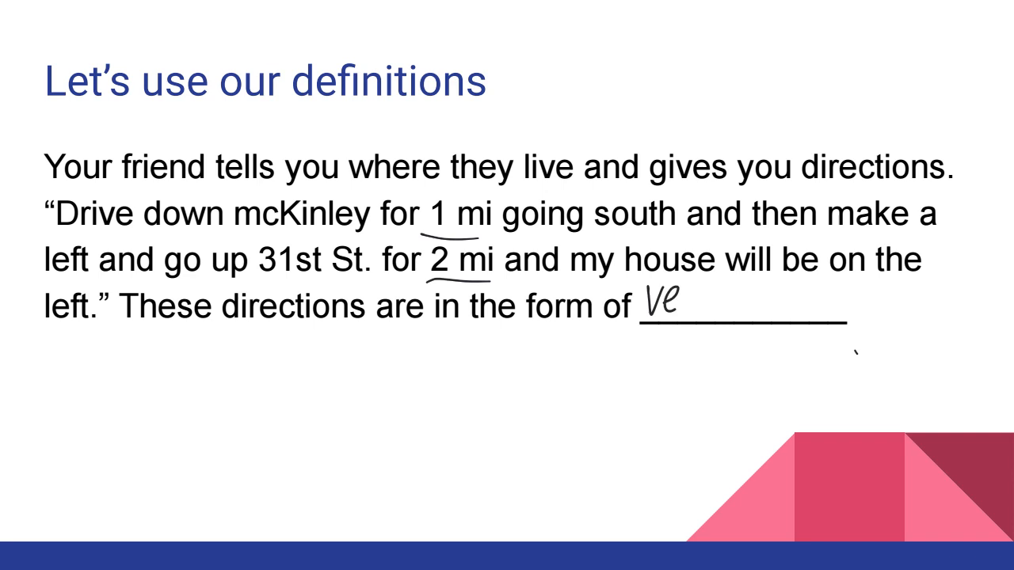
{"action": "type", "text": "cto"}
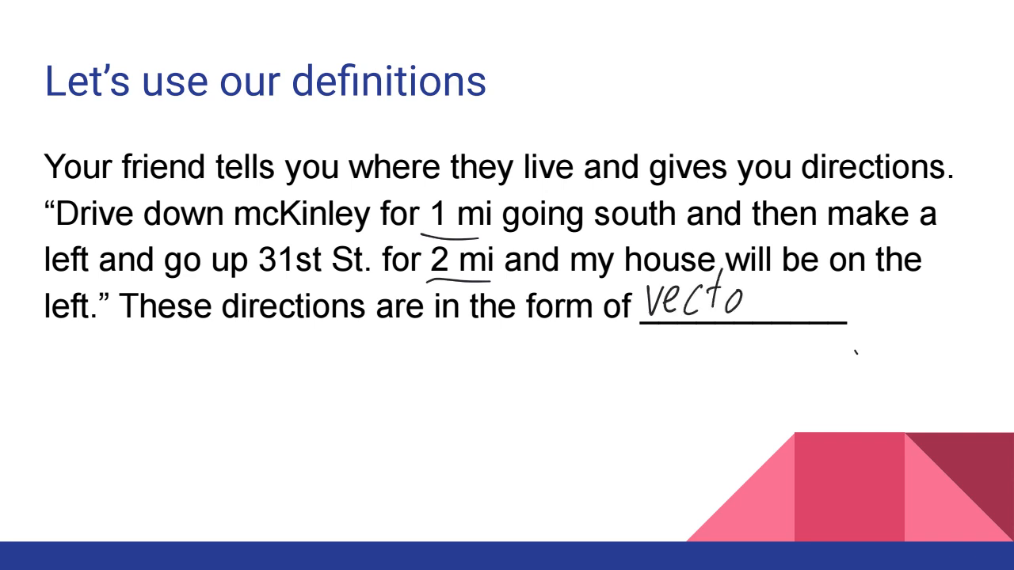
{"action": "type", "text": "rs"}
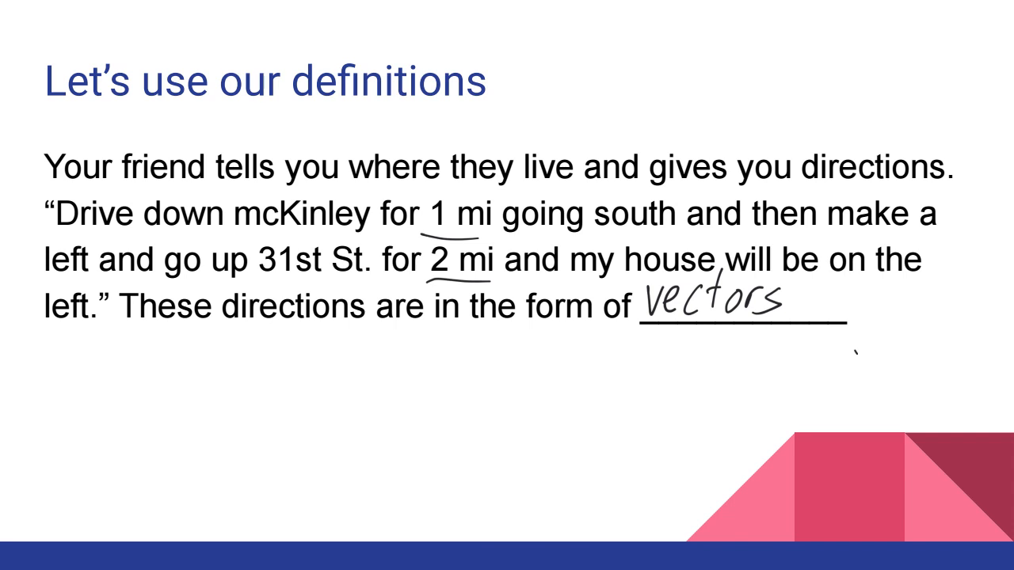
{"action": "key", "text": "Right"}
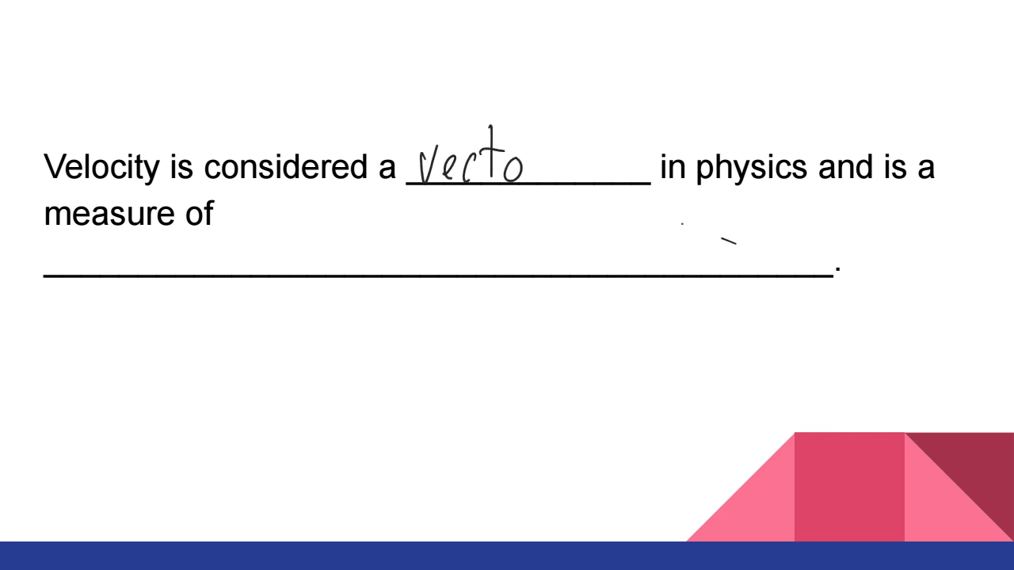
Step: Write 'vector' in the first blank and 'How fast we move + in what direction' below
{"action": "type", "text": "r"}
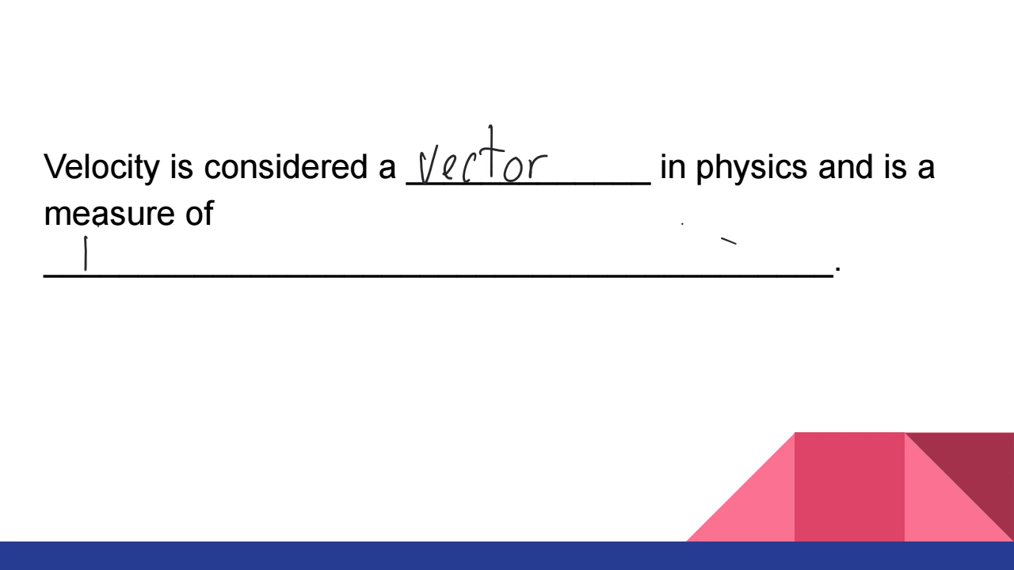
{"action": "type", "text": "How fast we move + in"}
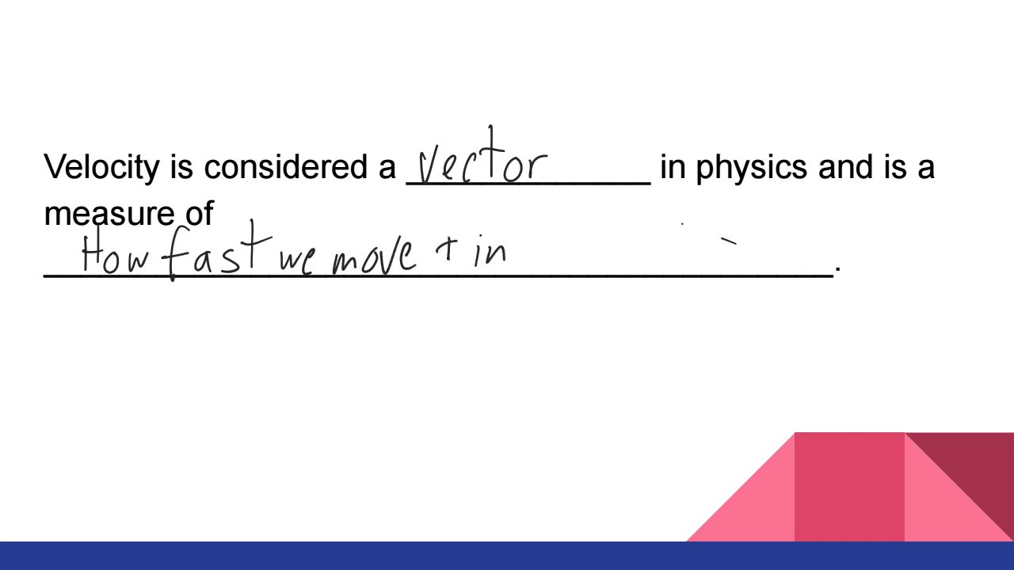
{"action": "type", "text": "what direct"}
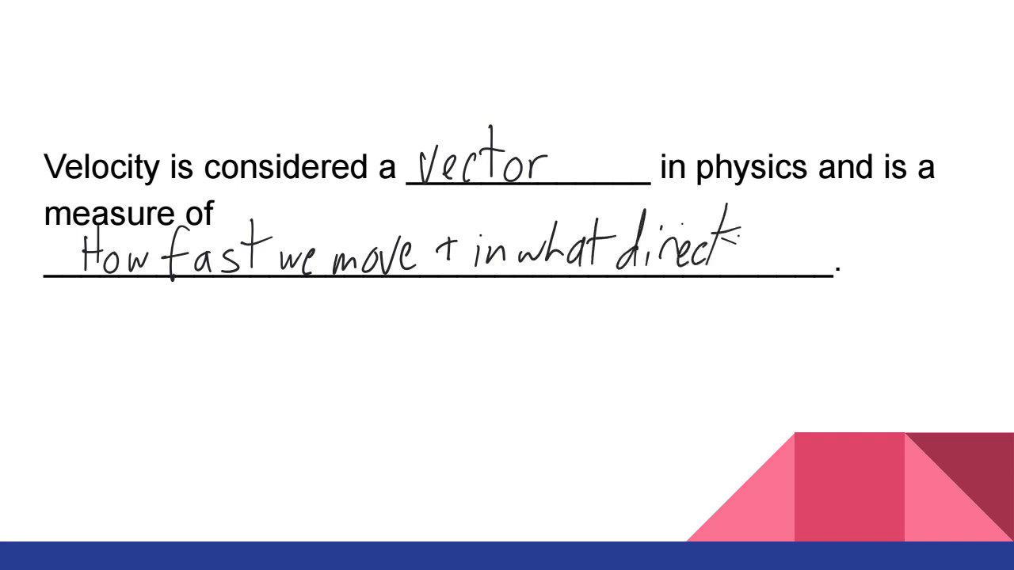
{"action": "type", "text": "ion"}
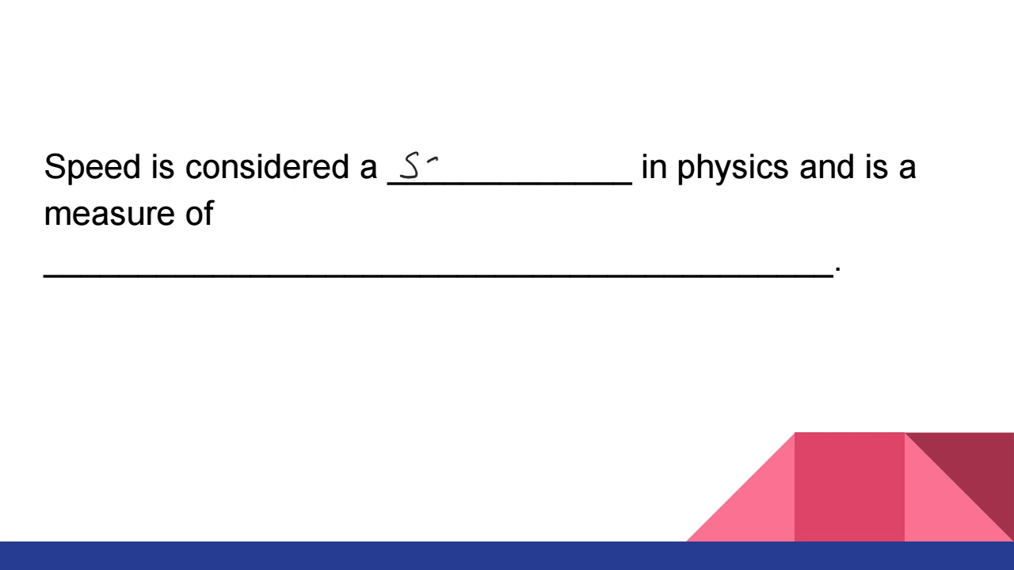
Step: Handwrite 'scalar' in the first blank and 'How fast something is moving' on the second line
{"action": "type", "text": "calo"}
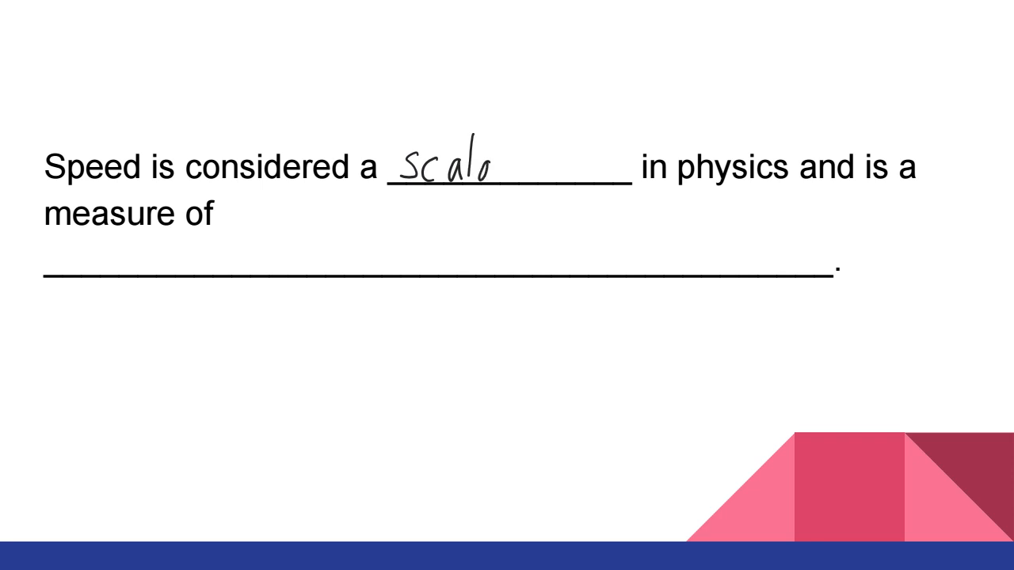
{"action": "type", "text": "r"}
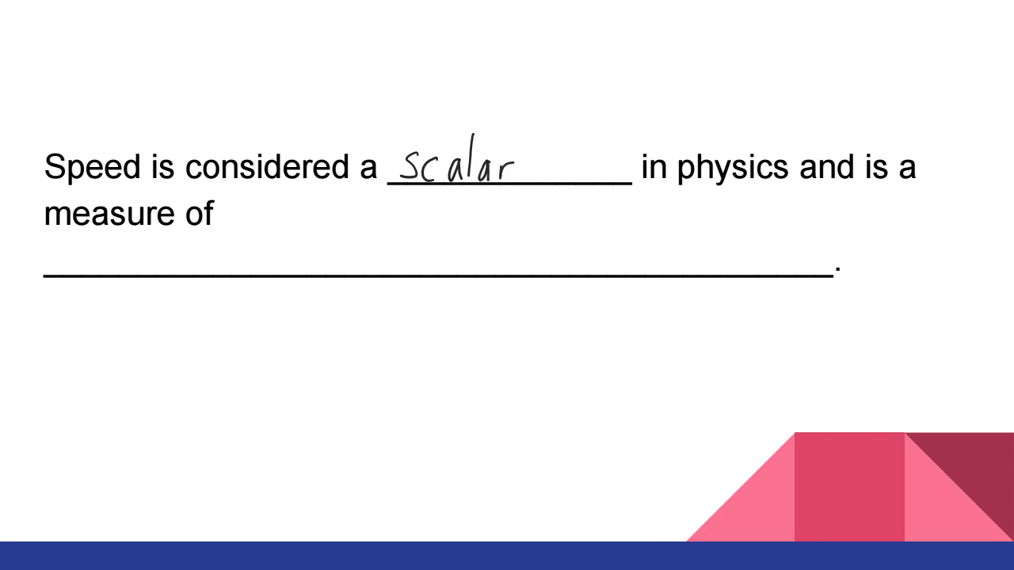
{"action": "type", "text": "How fast something is moving"}
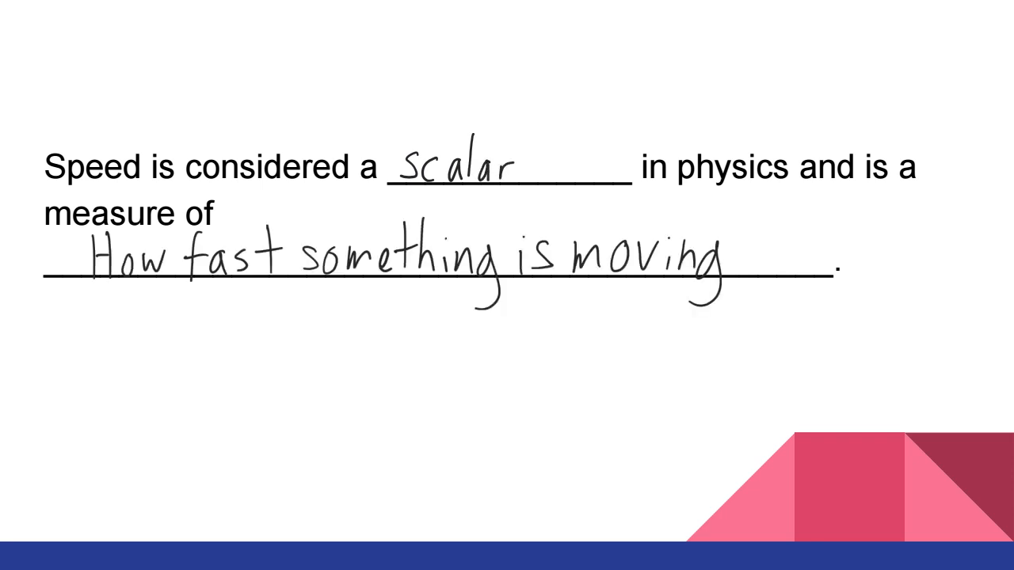